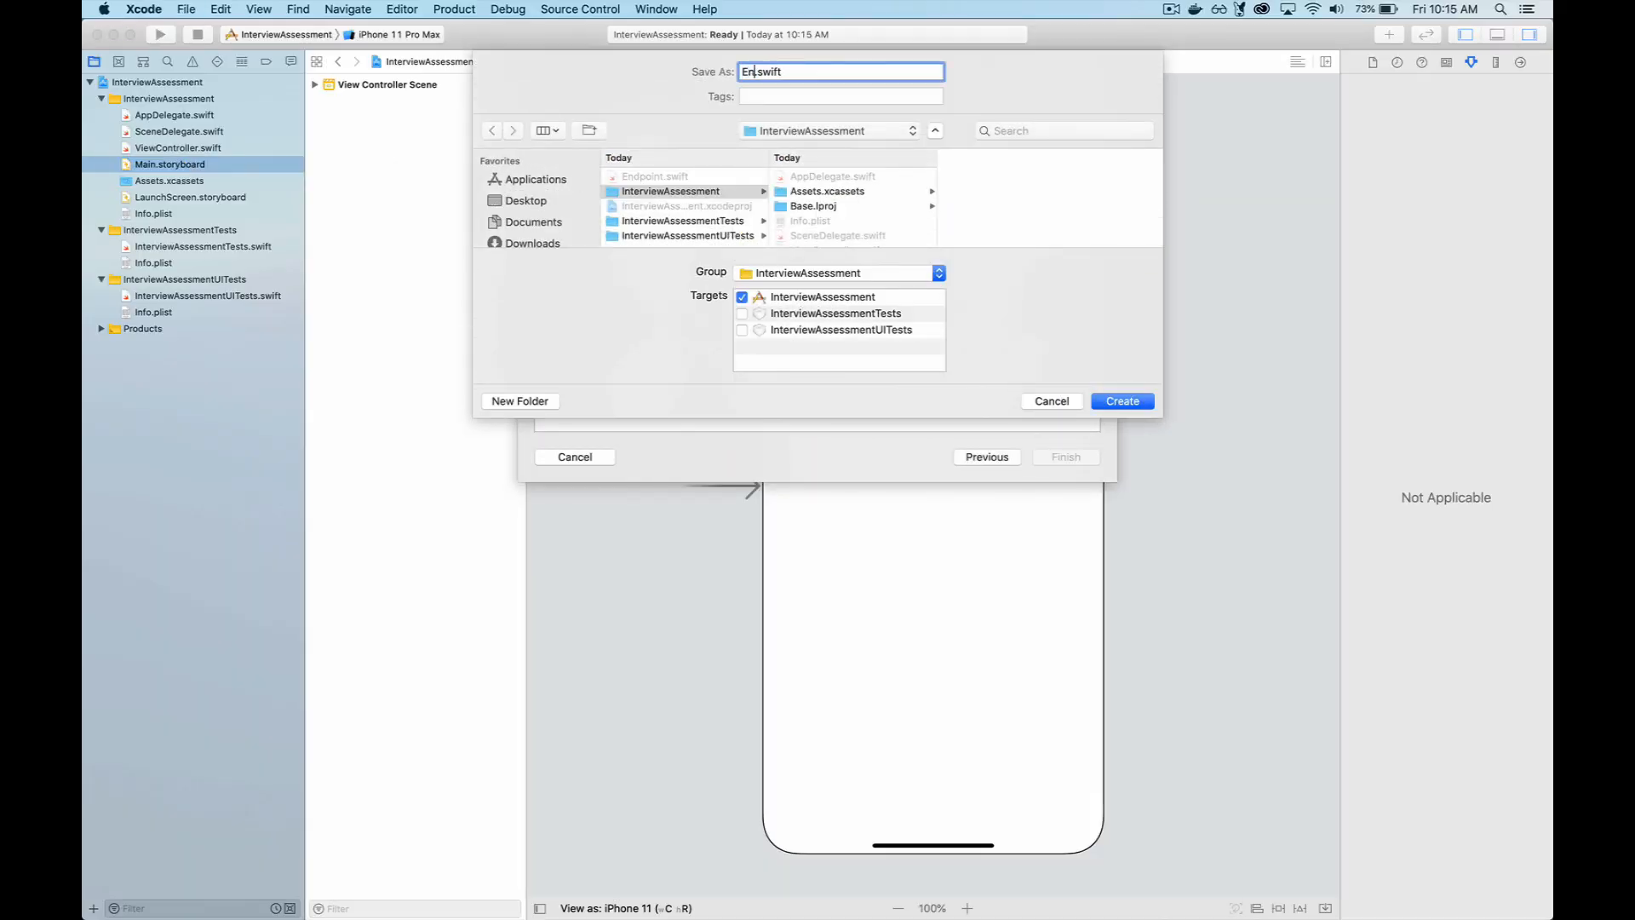
- Create the new Swift file named Endpoint
left_click(1123, 400)
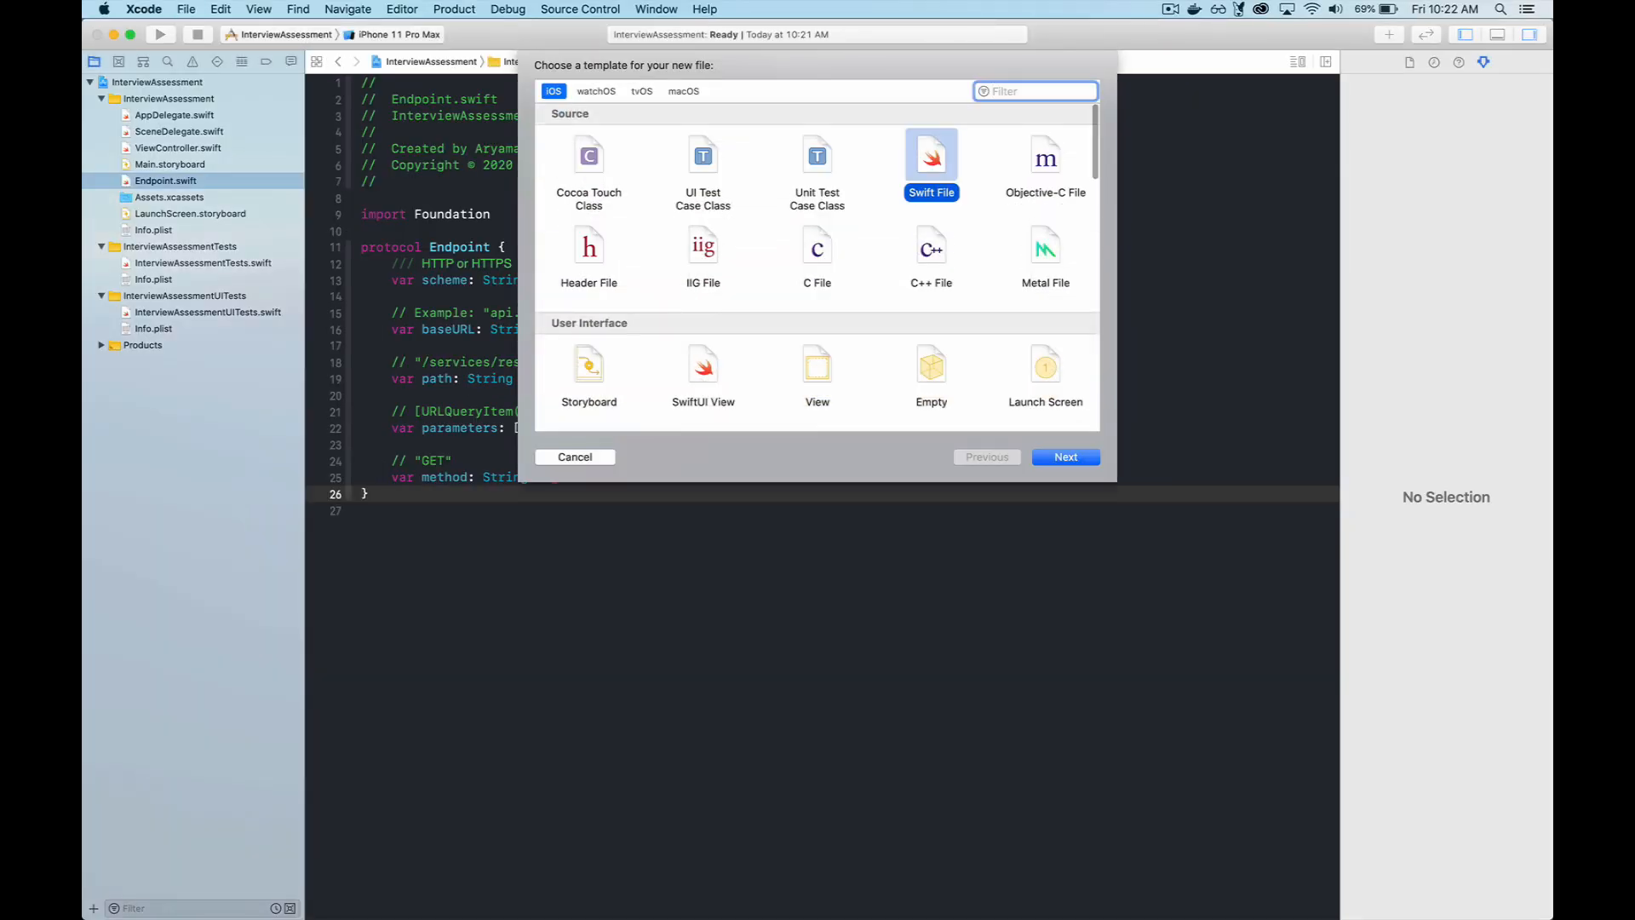
- Create FlickrEndpoint.swift from the Swift File template and scroll through its code
left_click(1064, 457)
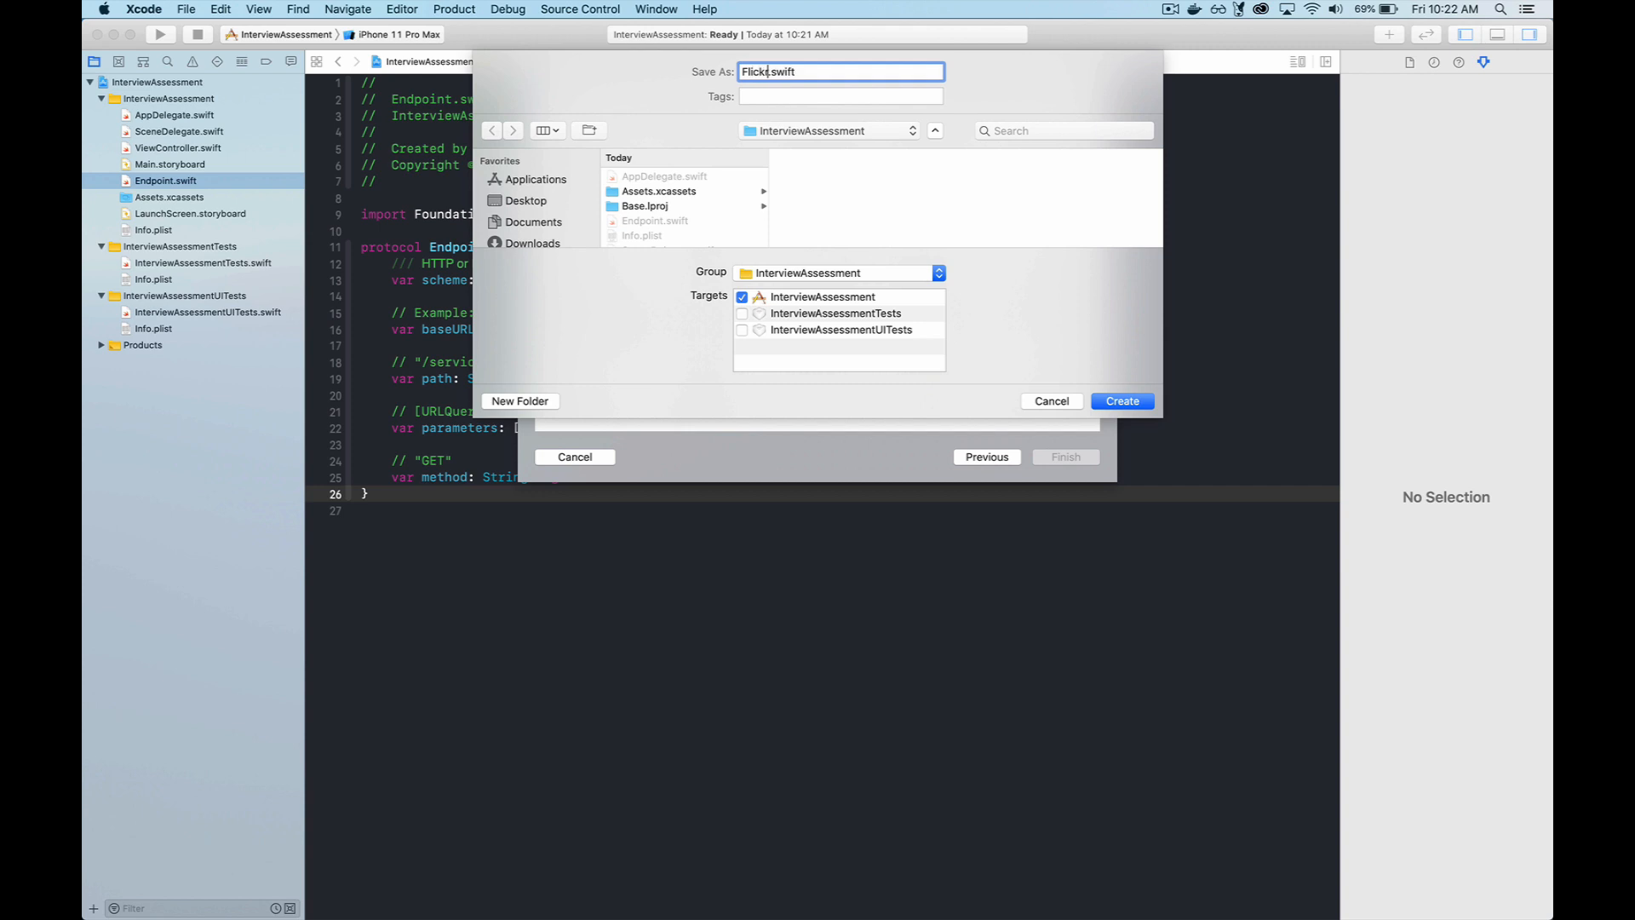
left_click(1120, 400)
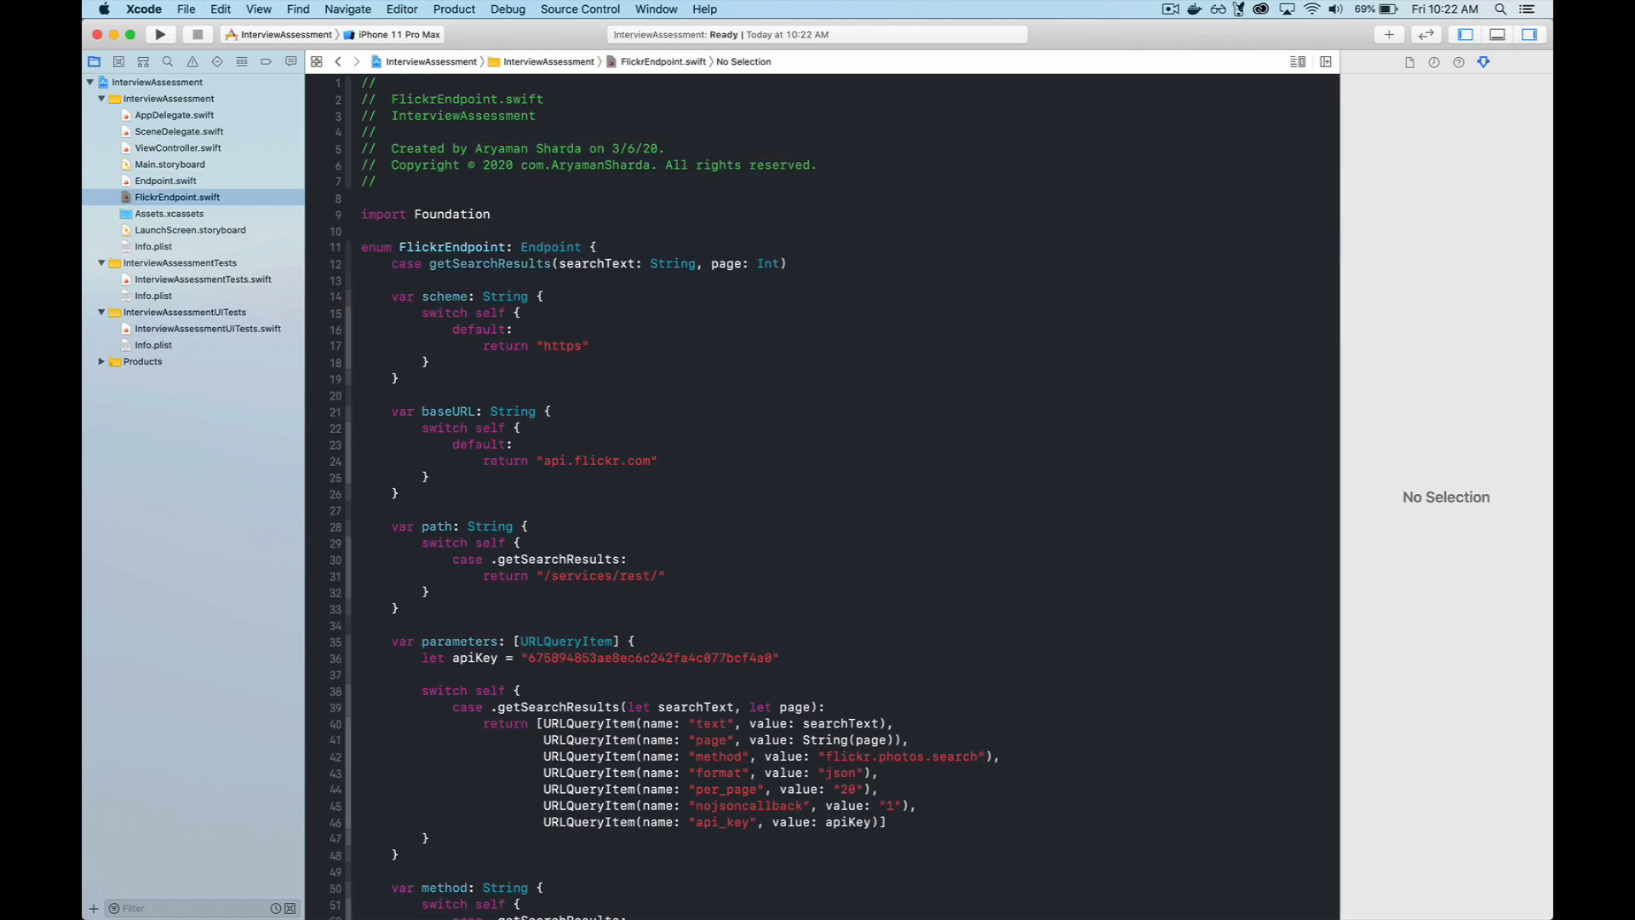
scroll("down", 3)
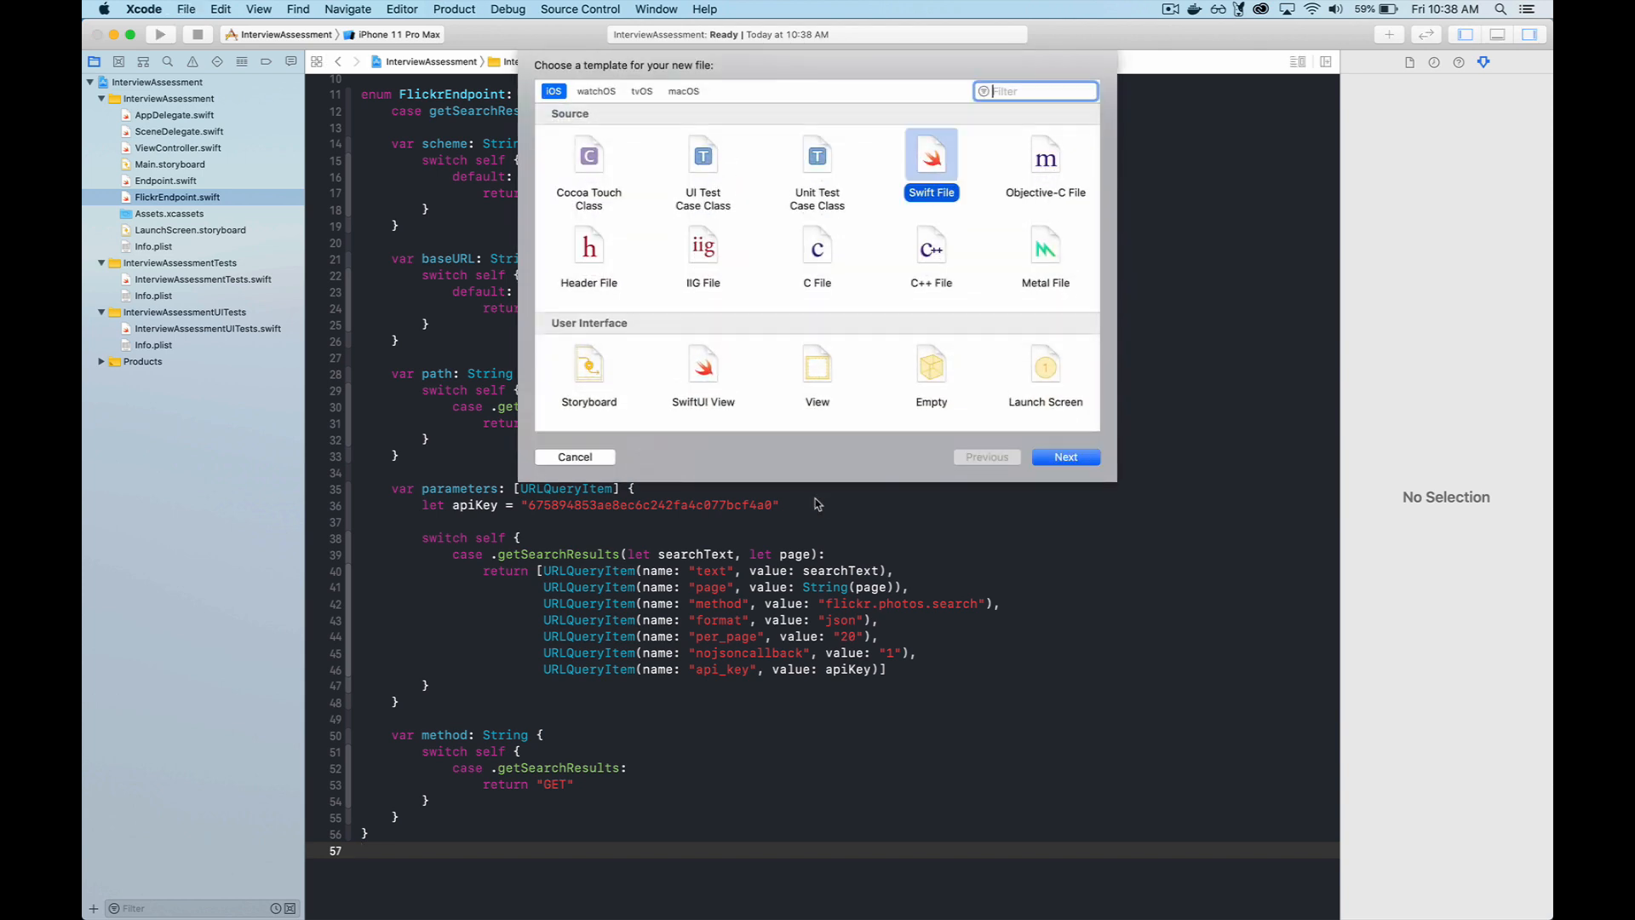
- Create the FlickrModels.swift file from the Swift File template
left_click(1065, 456)
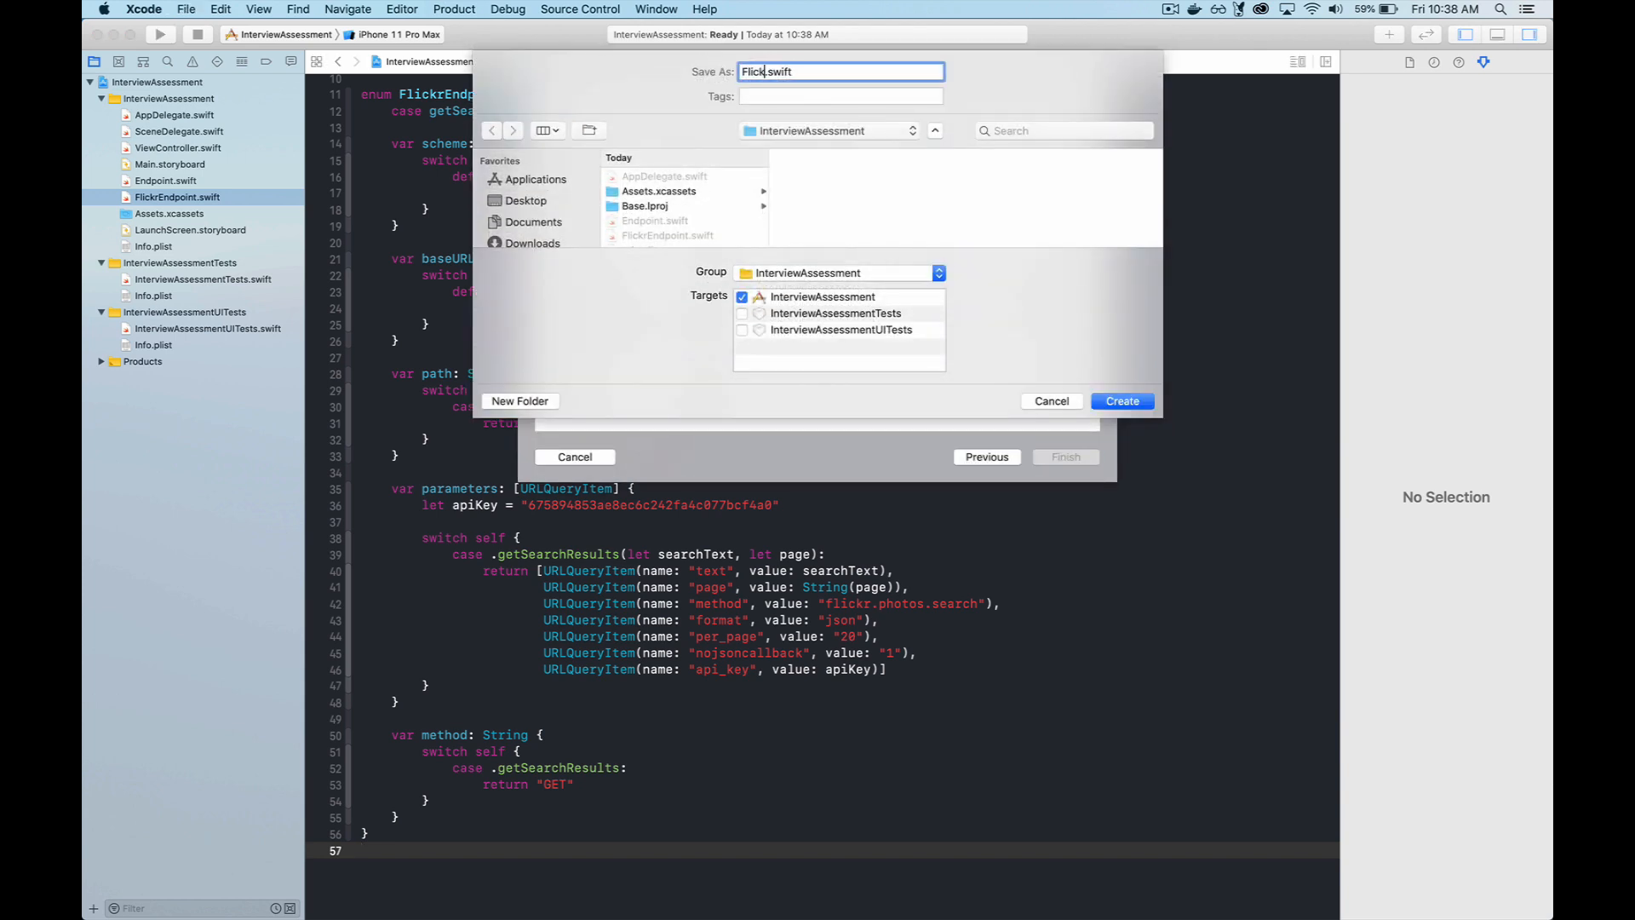
left_click(1121, 400)
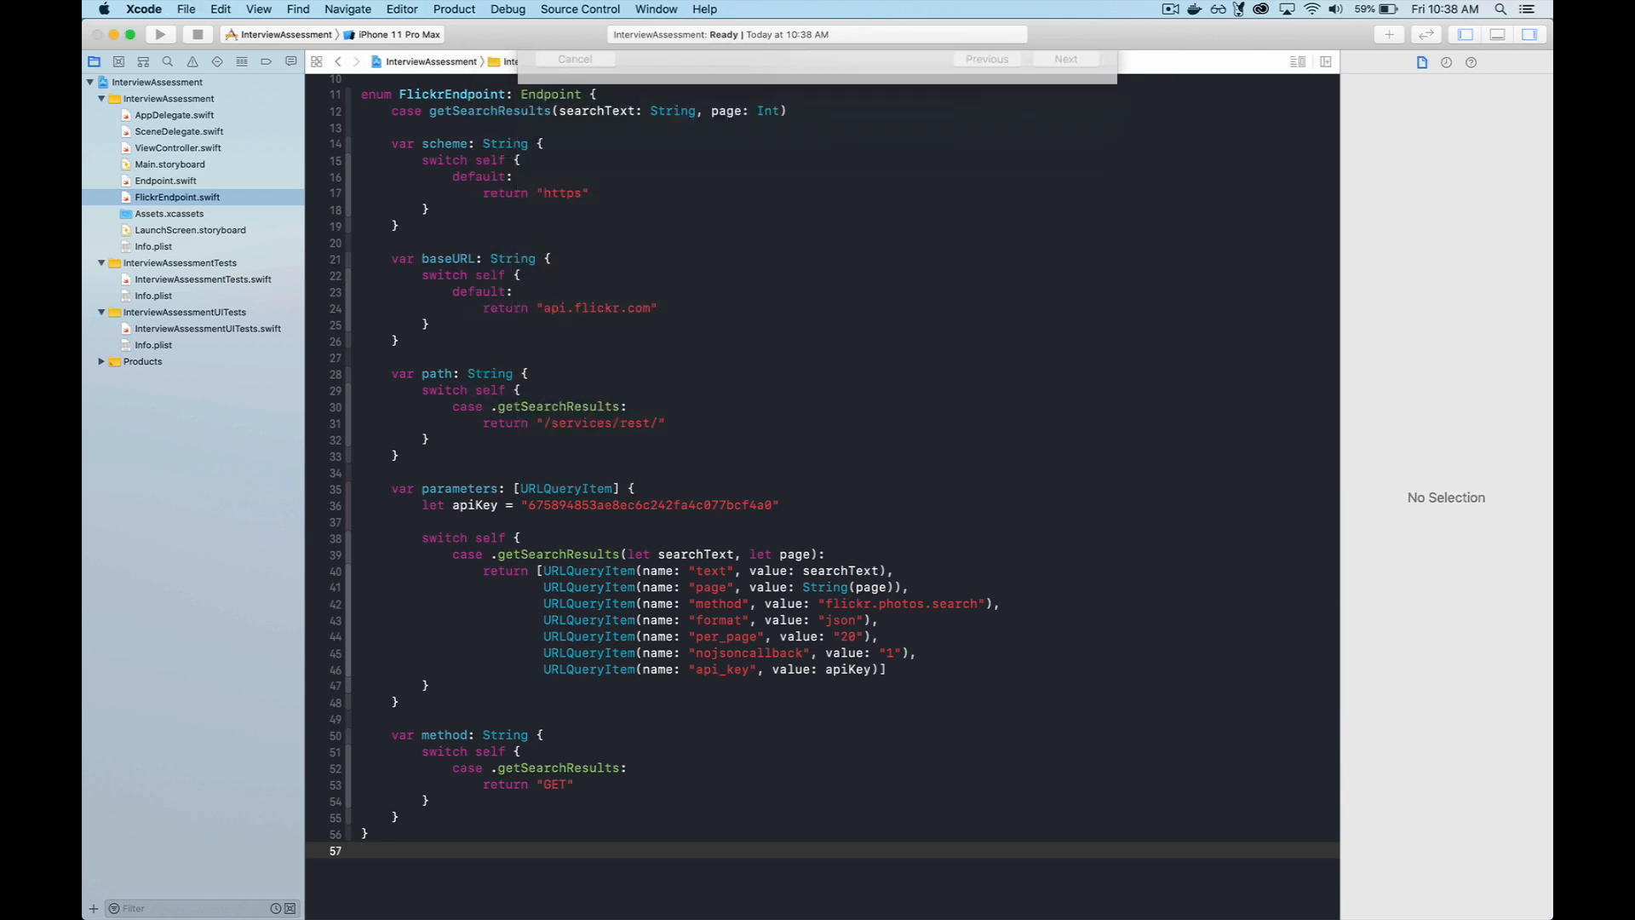
left_click(173, 213)
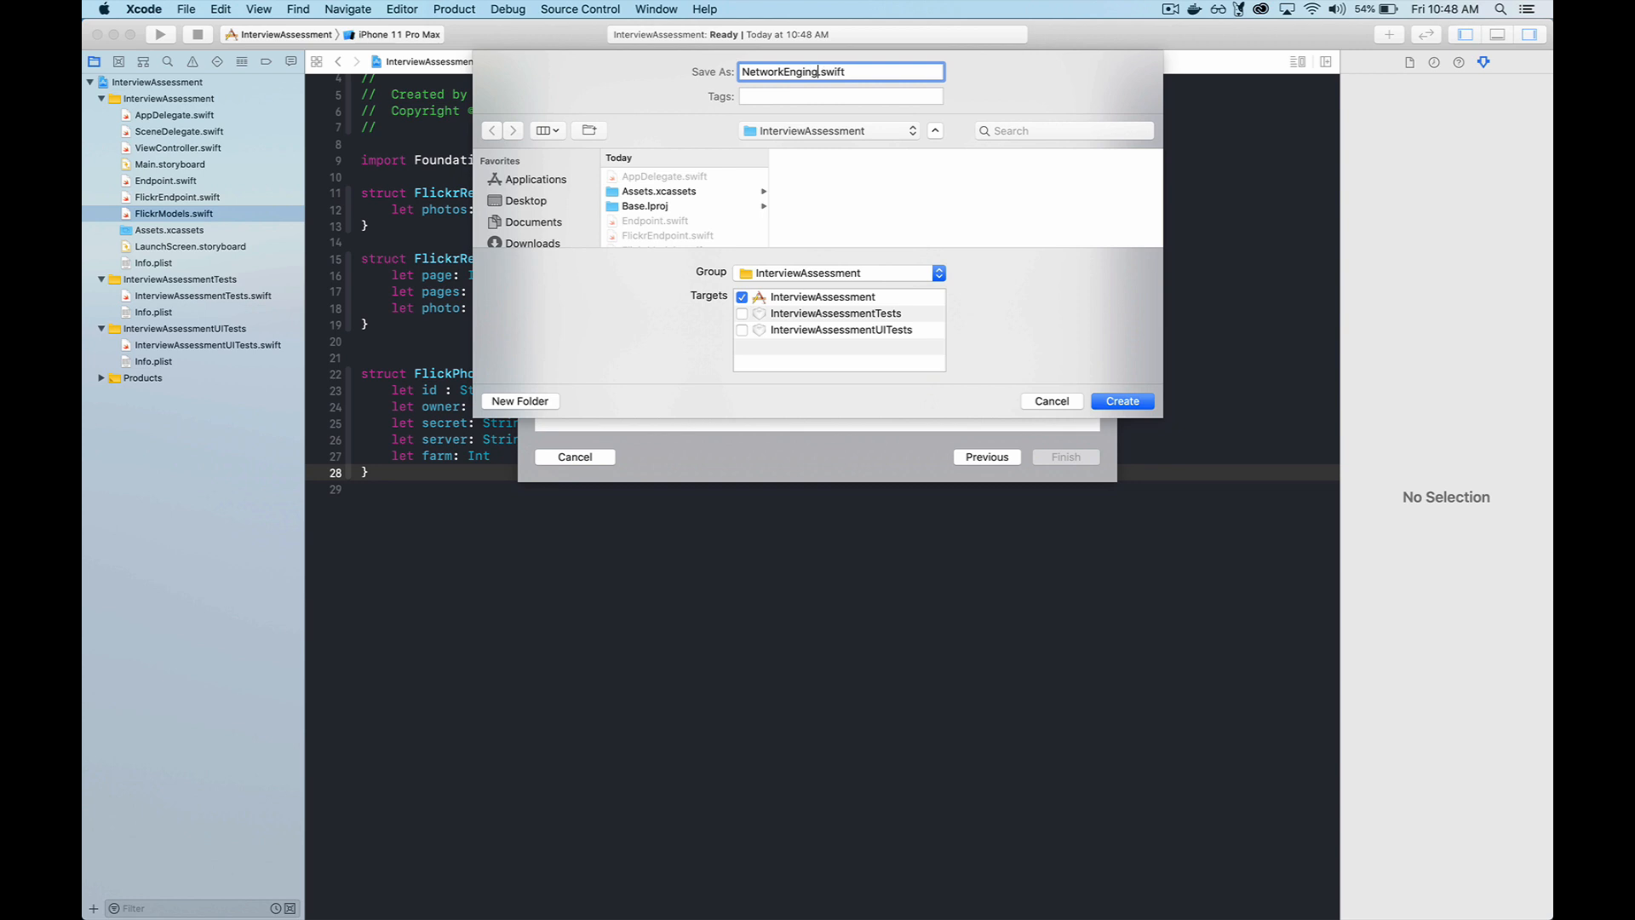
- Create NetworkEngine.swift and scroll through its generic request<T: Codable> code
left_click(1122, 401)
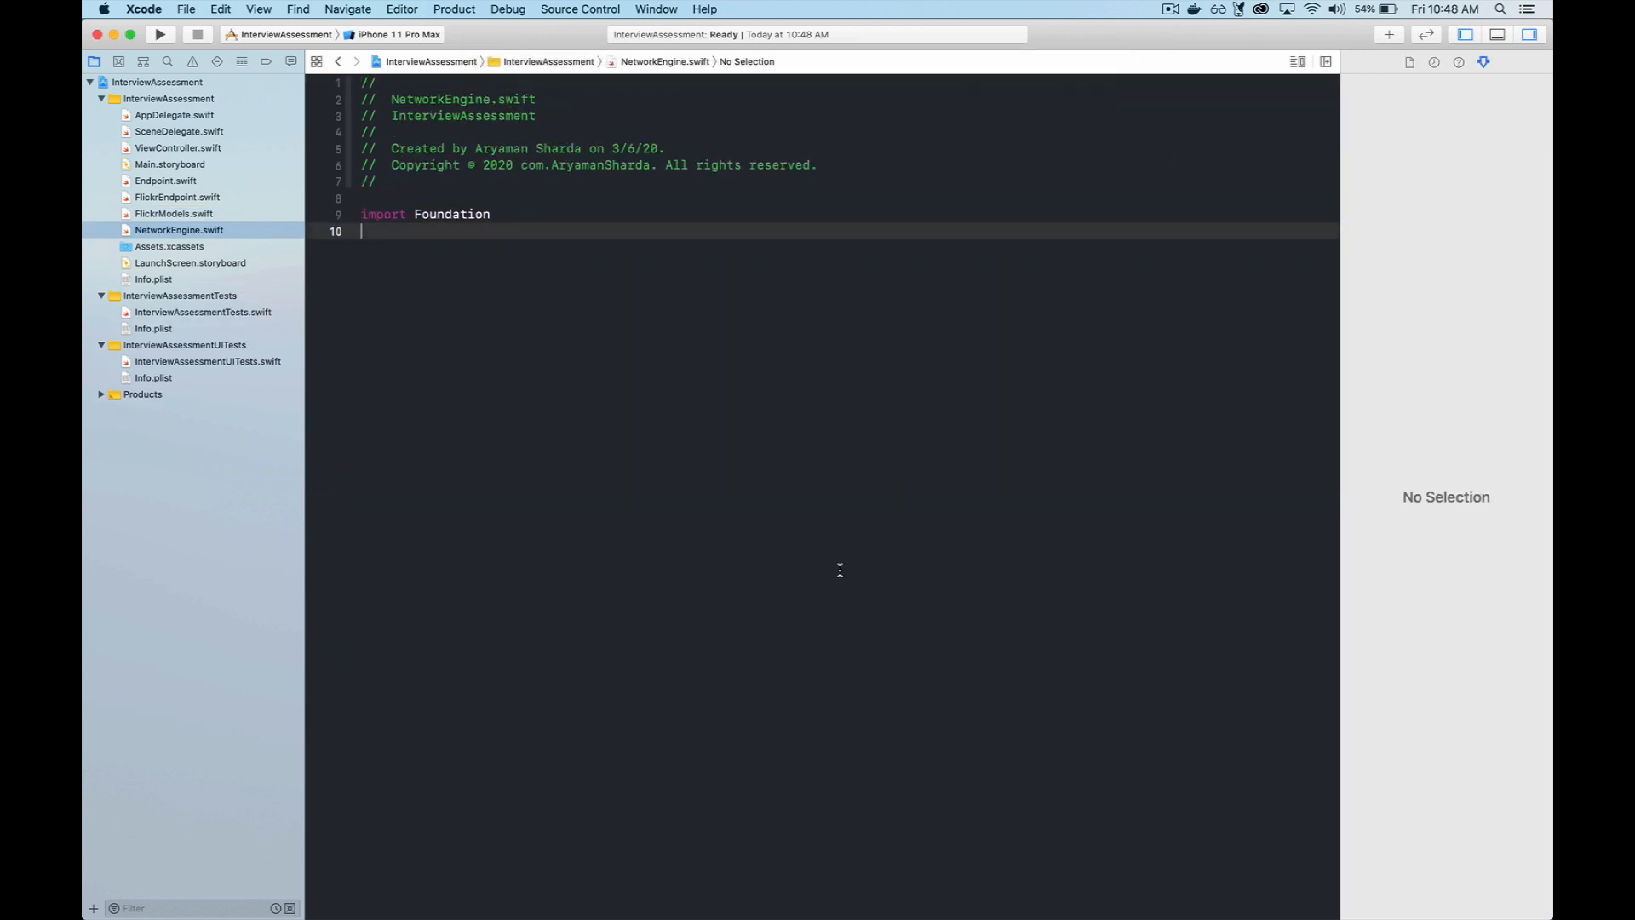
scroll("down", 3)
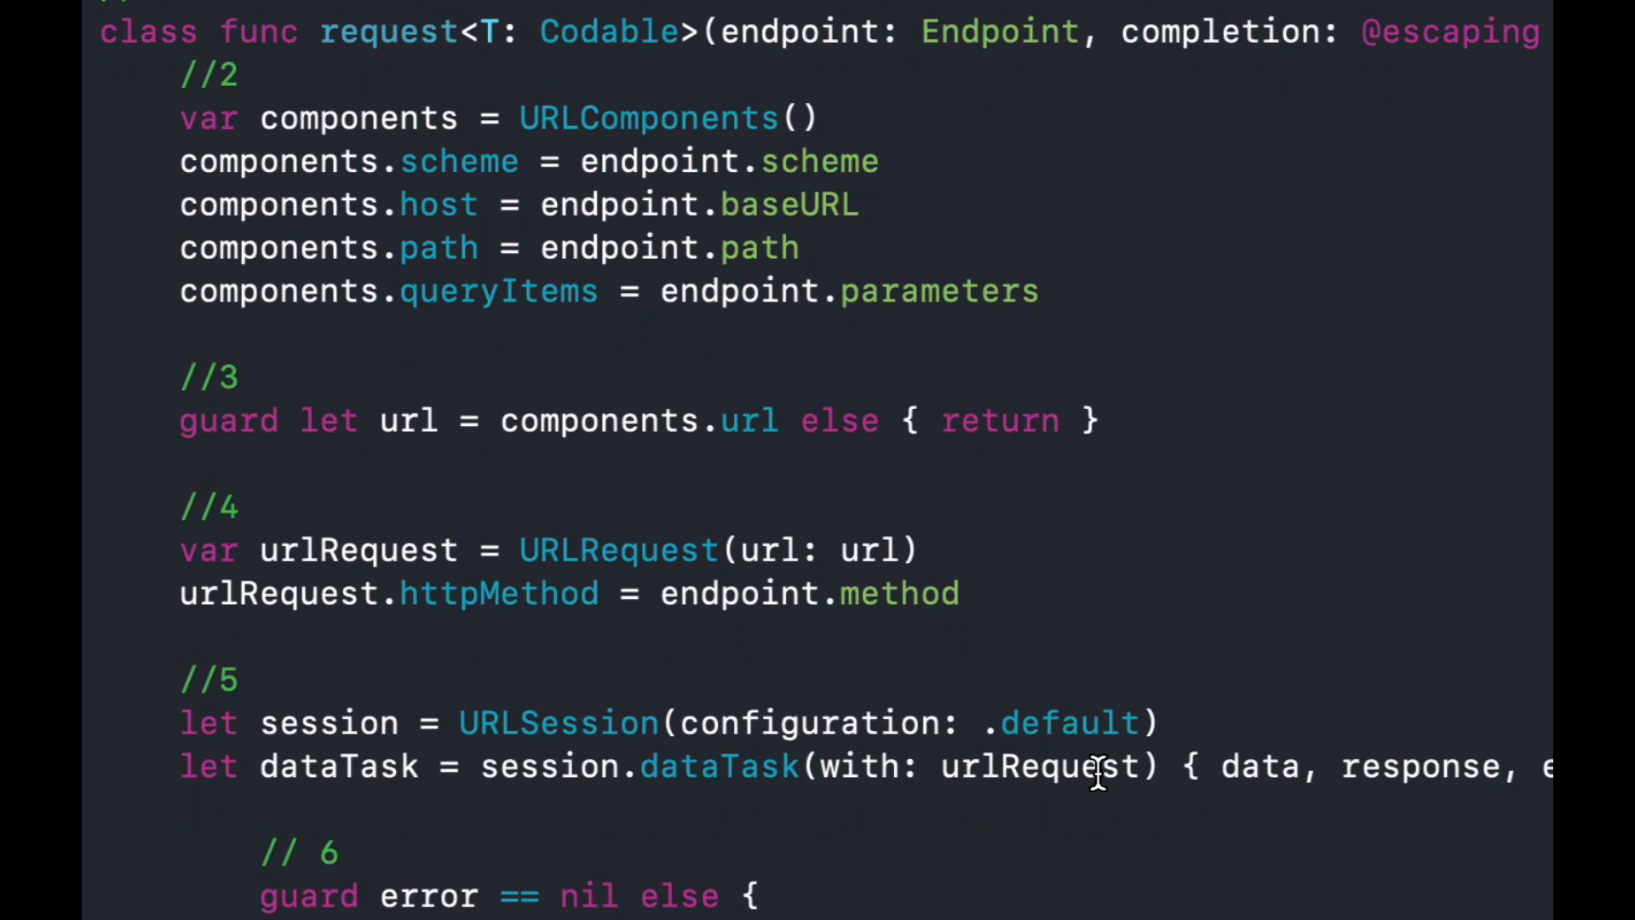
scroll("down", 3)
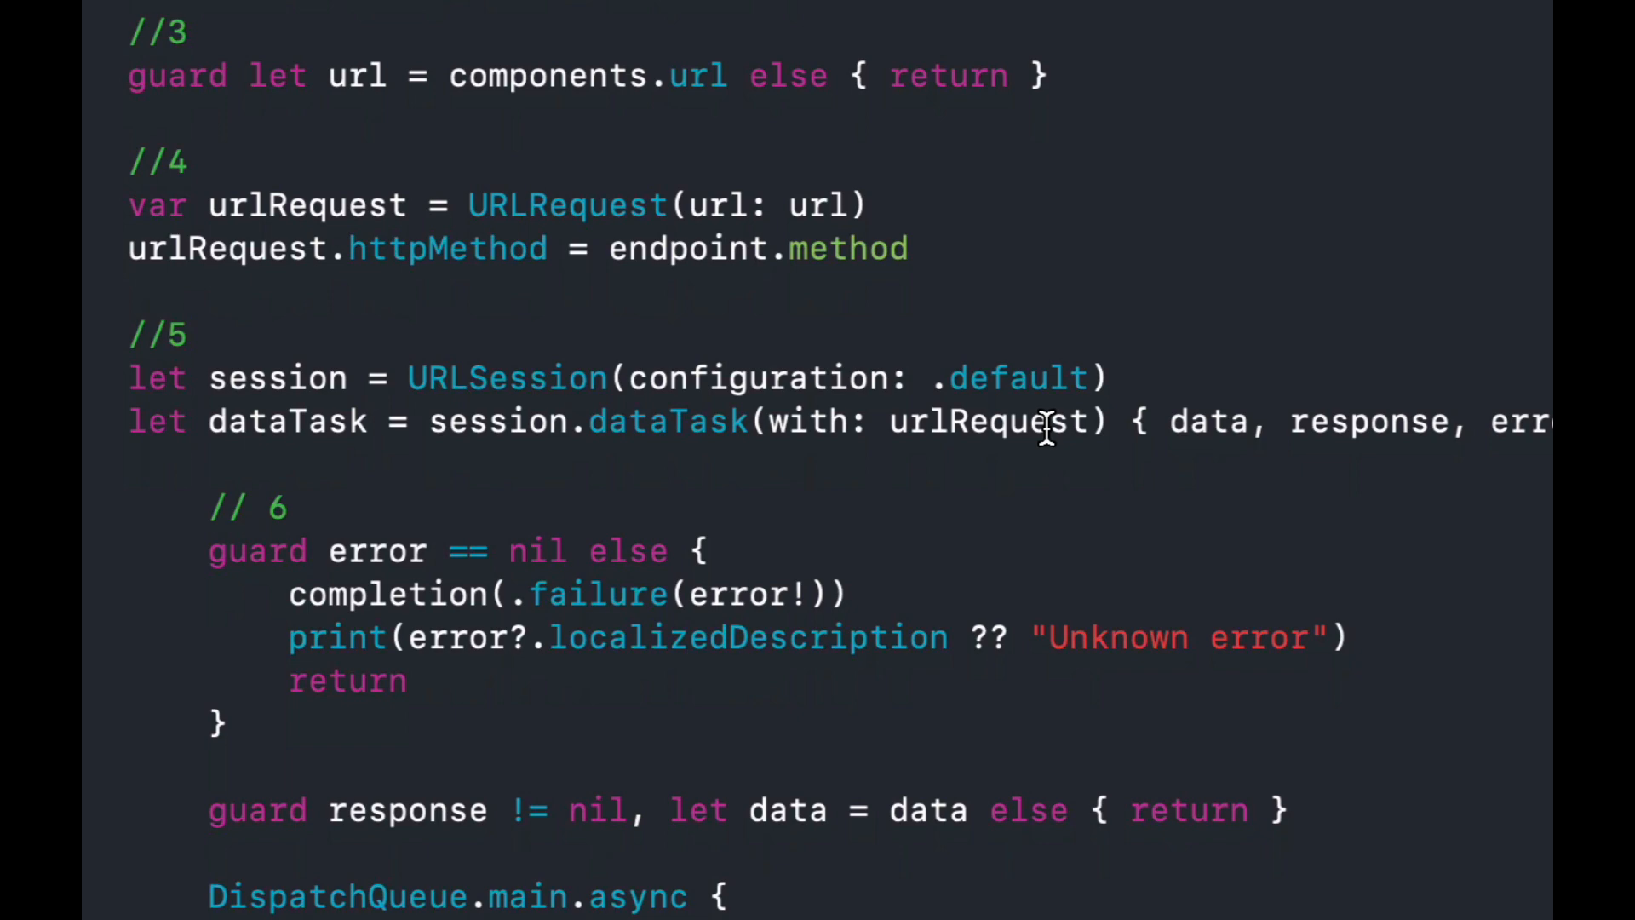
scroll("down", 3)
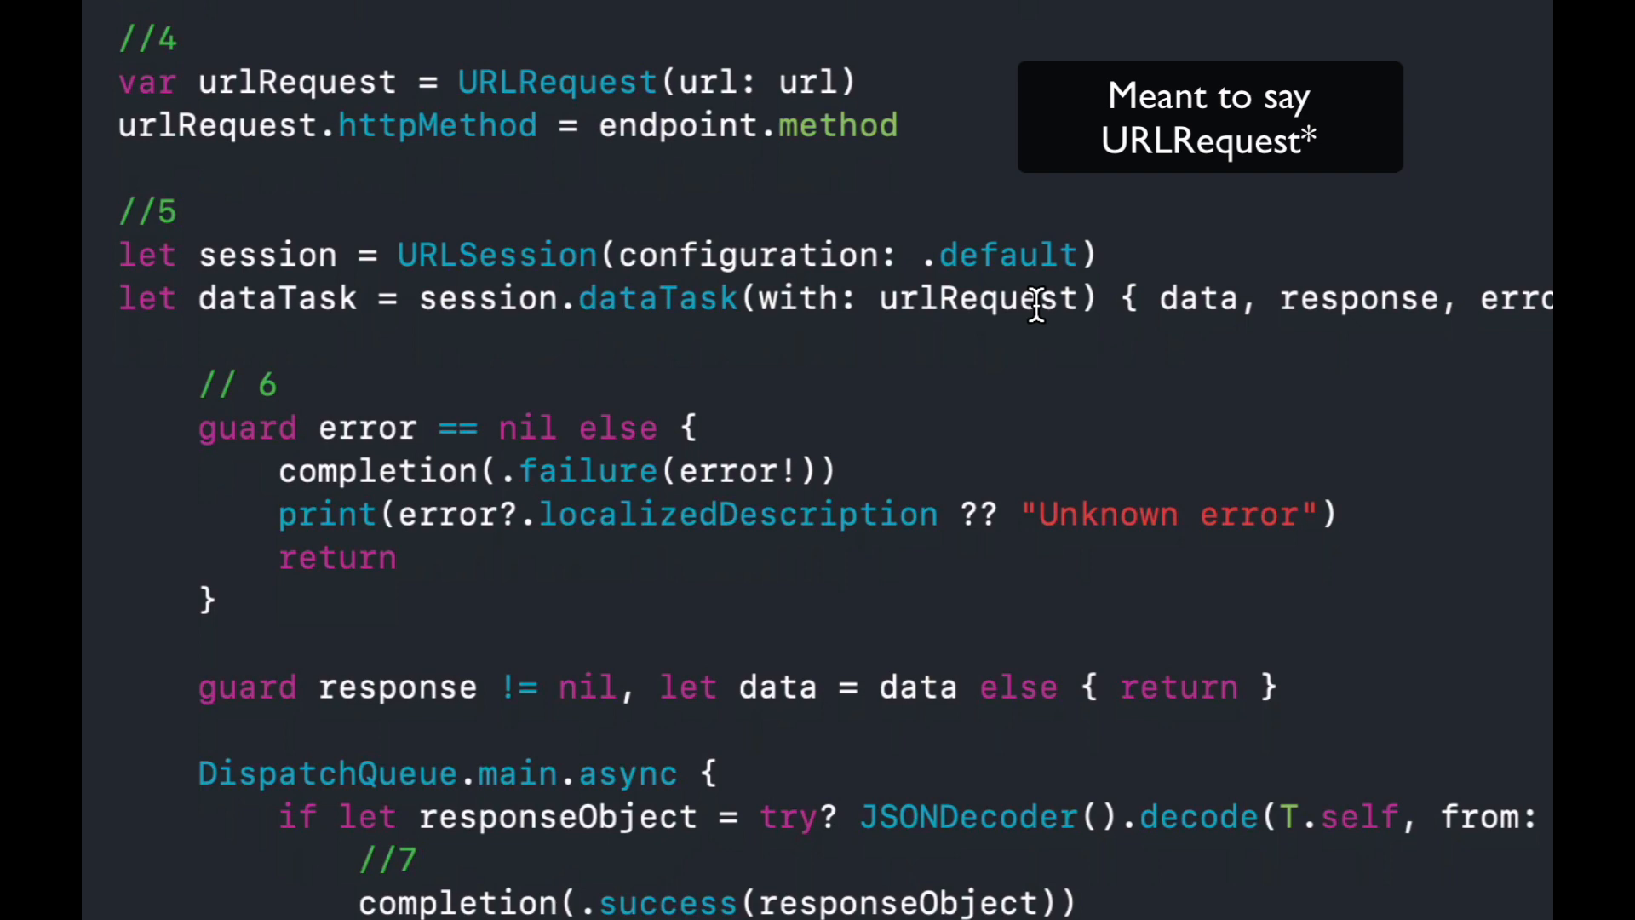
scroll("down", 3)
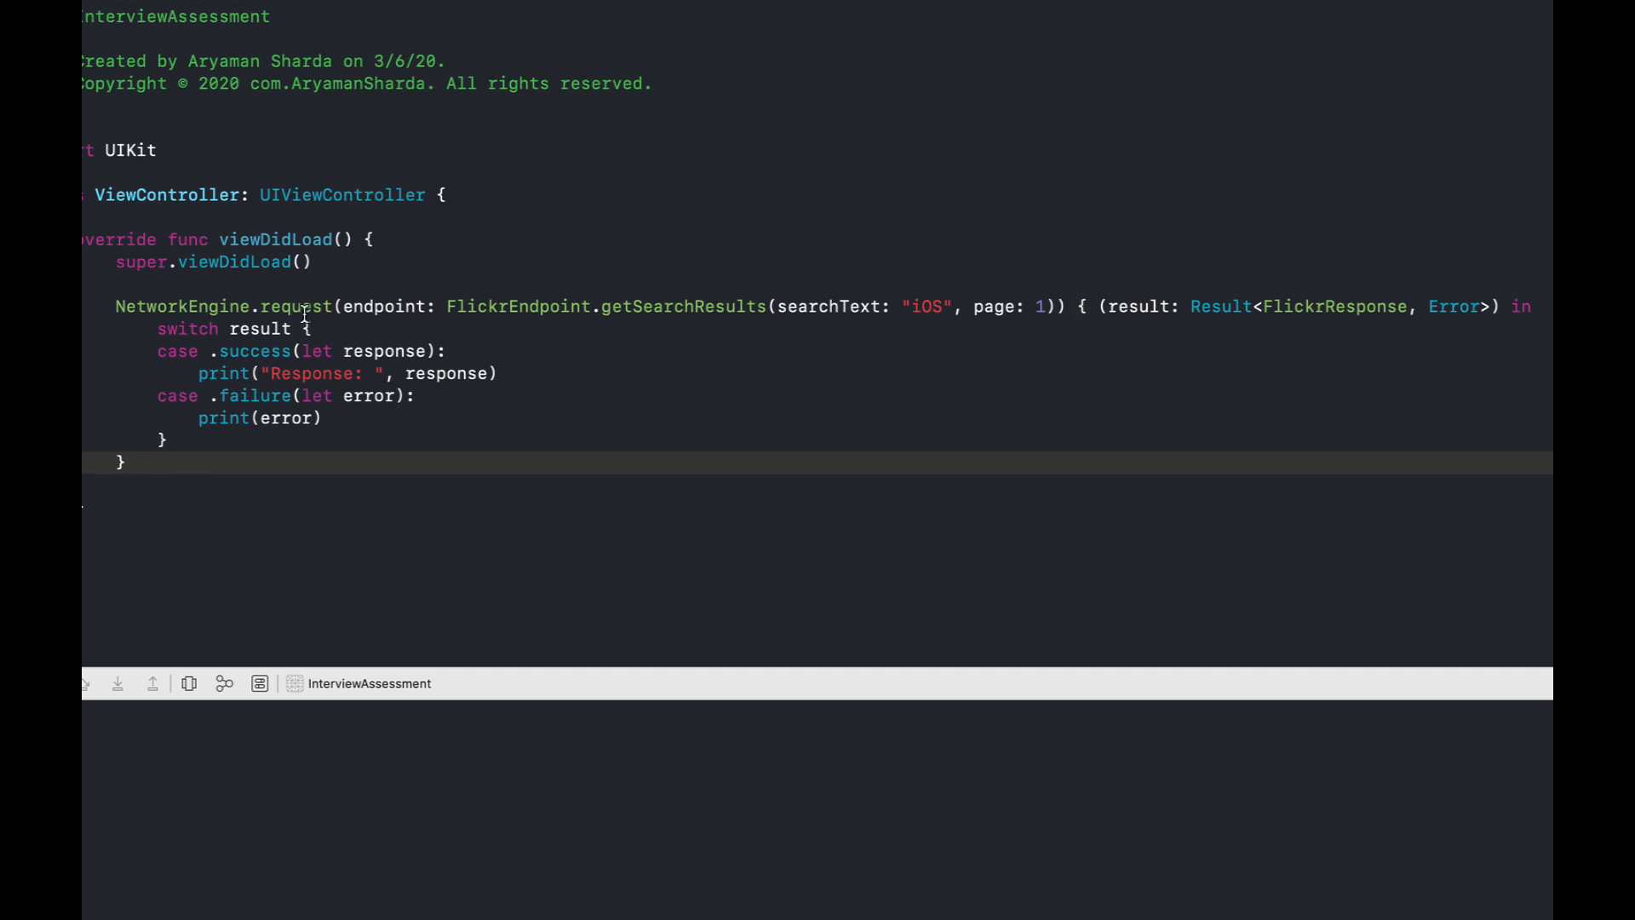
- Highlight FlickrResponse and FlickrEndpoint in the code and FlickrResponse in the console output
double_click(1334, 306)
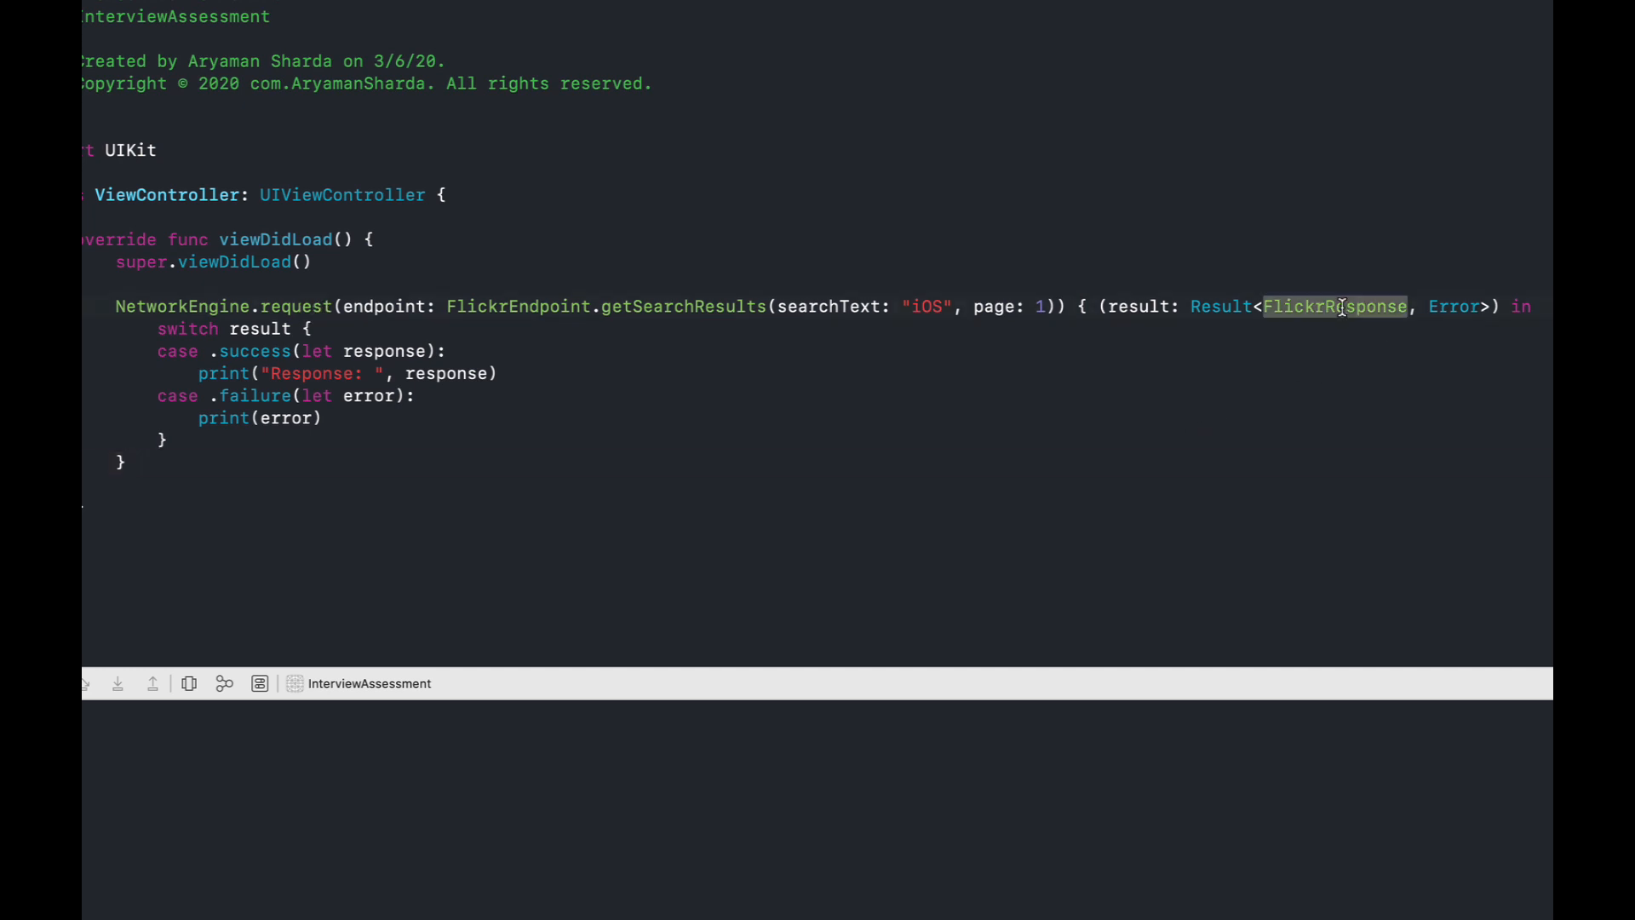
left_click(526, 305)
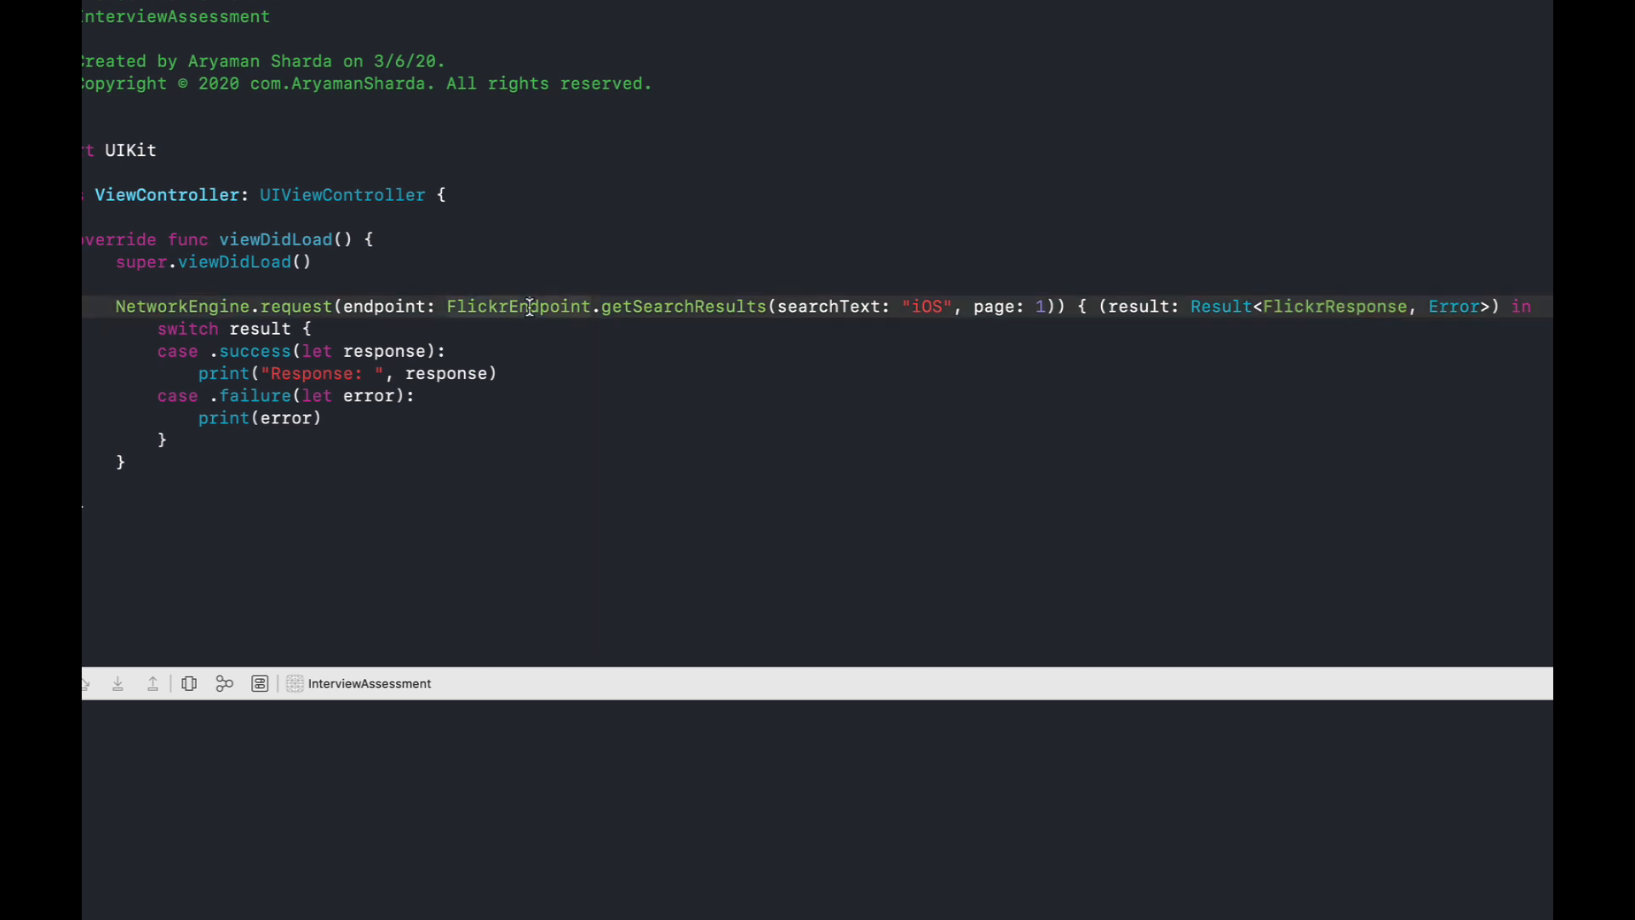
double_click(519, 306)
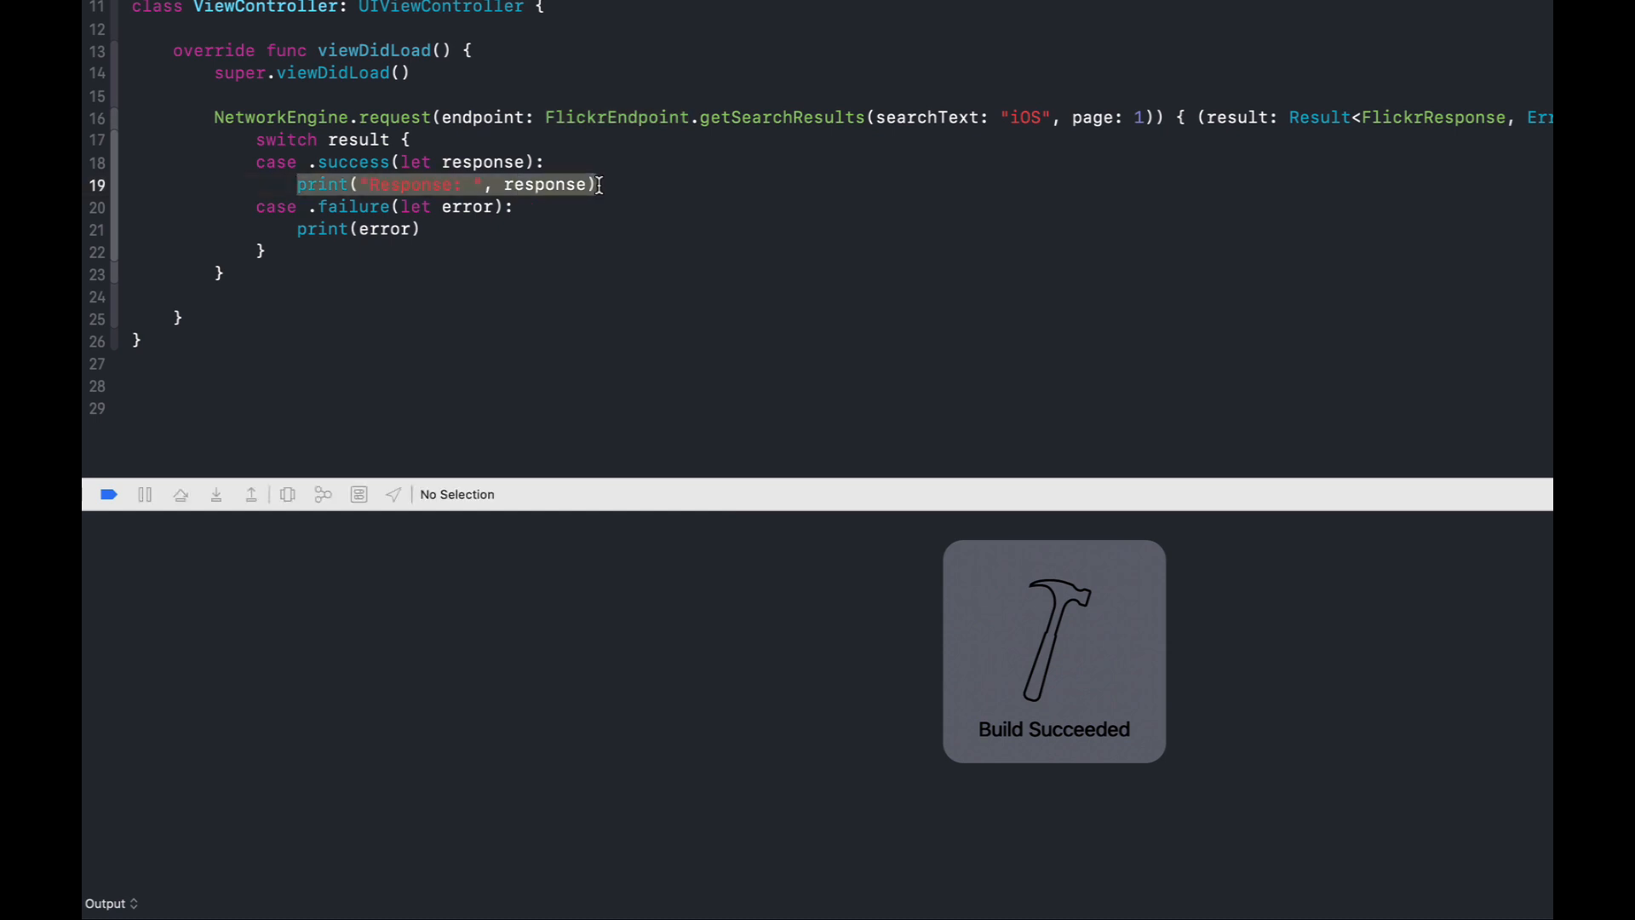
left_click(107, 494)
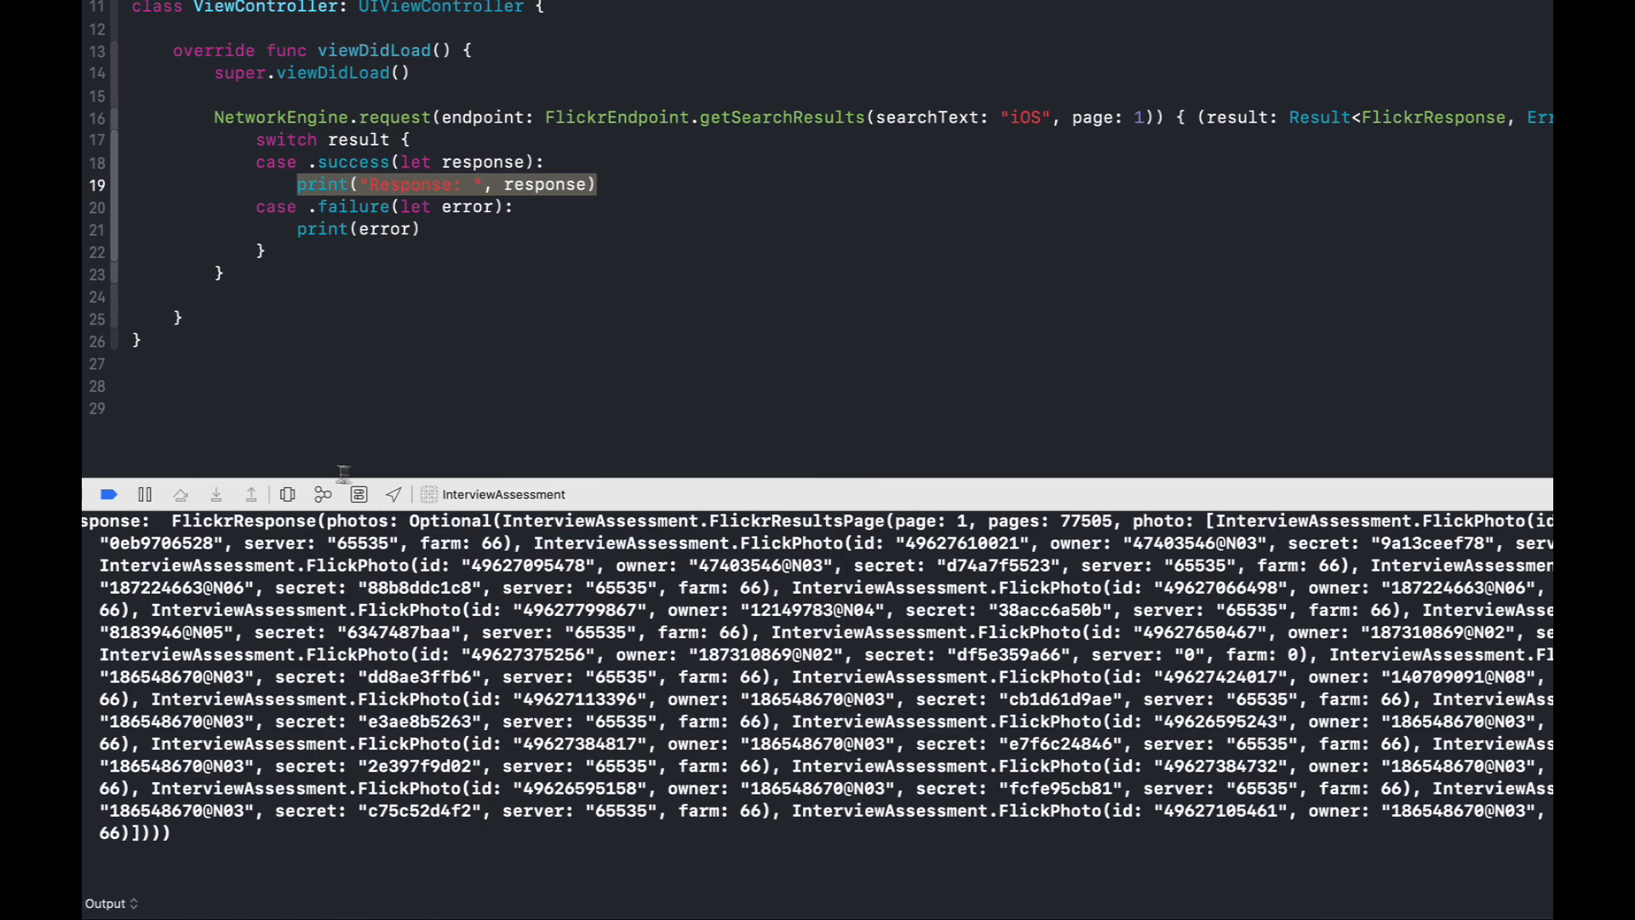
double_click(243, 521)
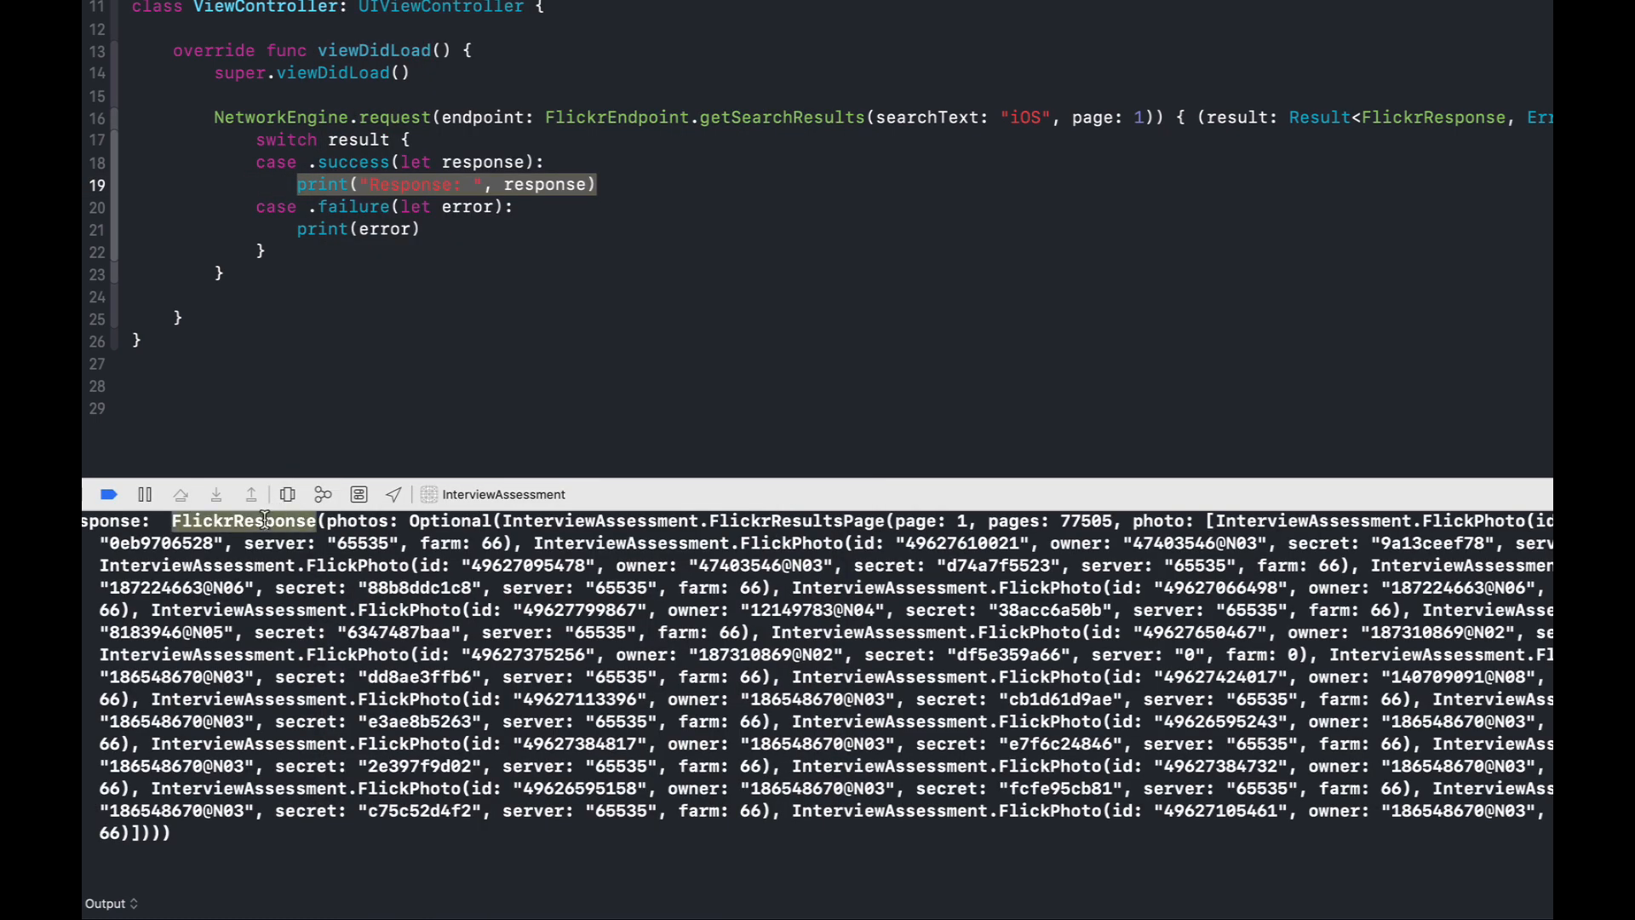